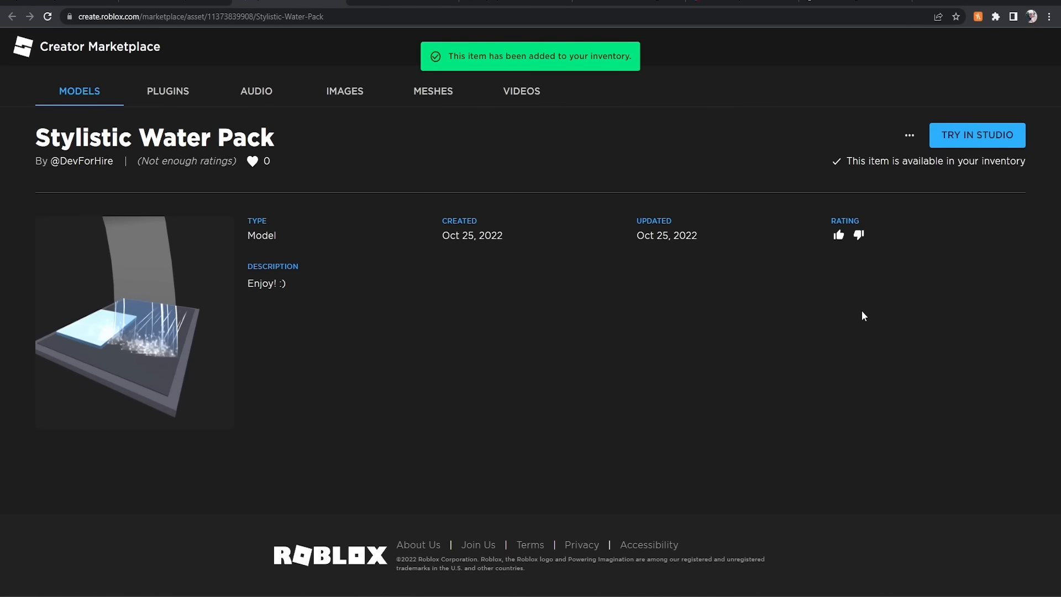
- Insert the Stylistic Water Pack from the Toolbox inventory, listing its waterfall, splash and pools separately
left_click(976, 134)
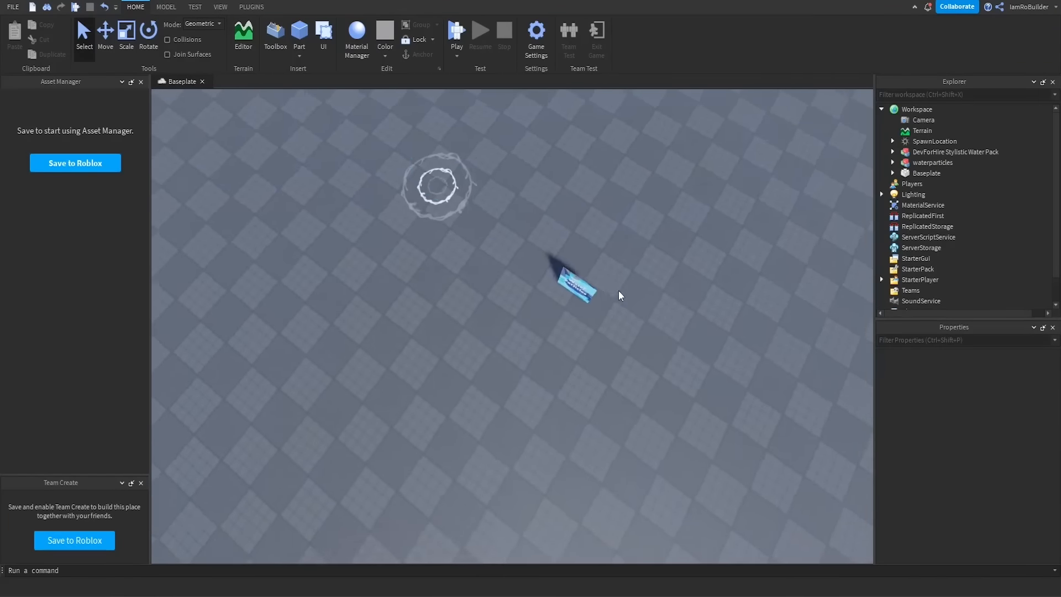
left_click(932, 162)
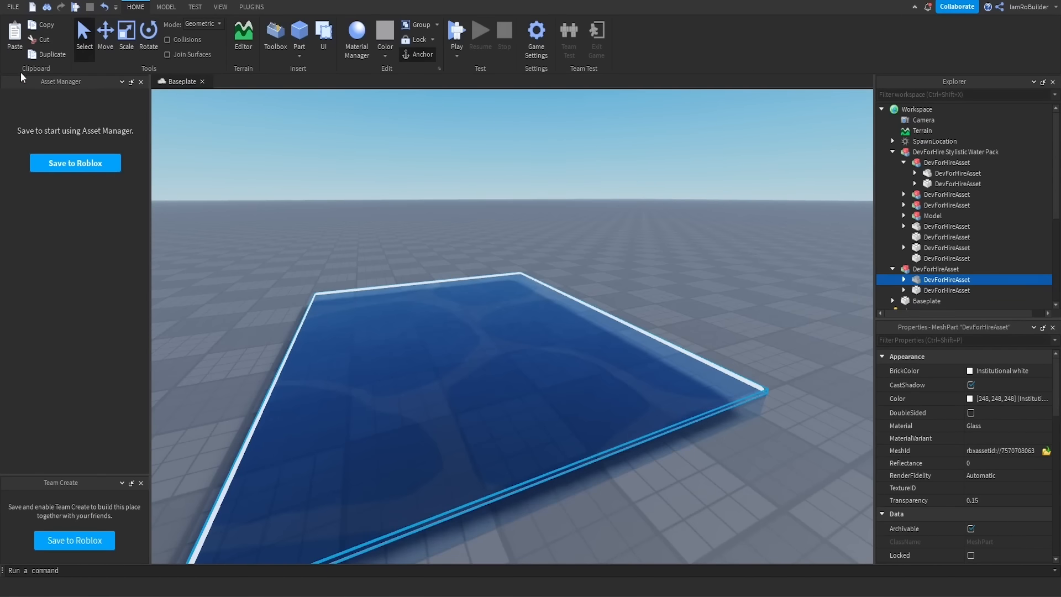
left_click(126, 33)
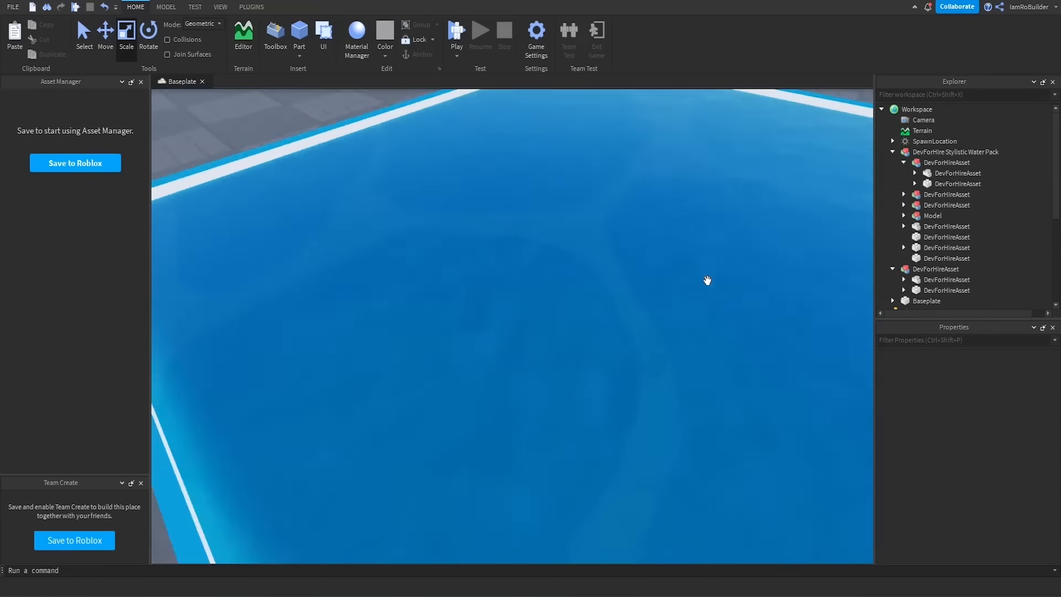
left_click(936, 268)
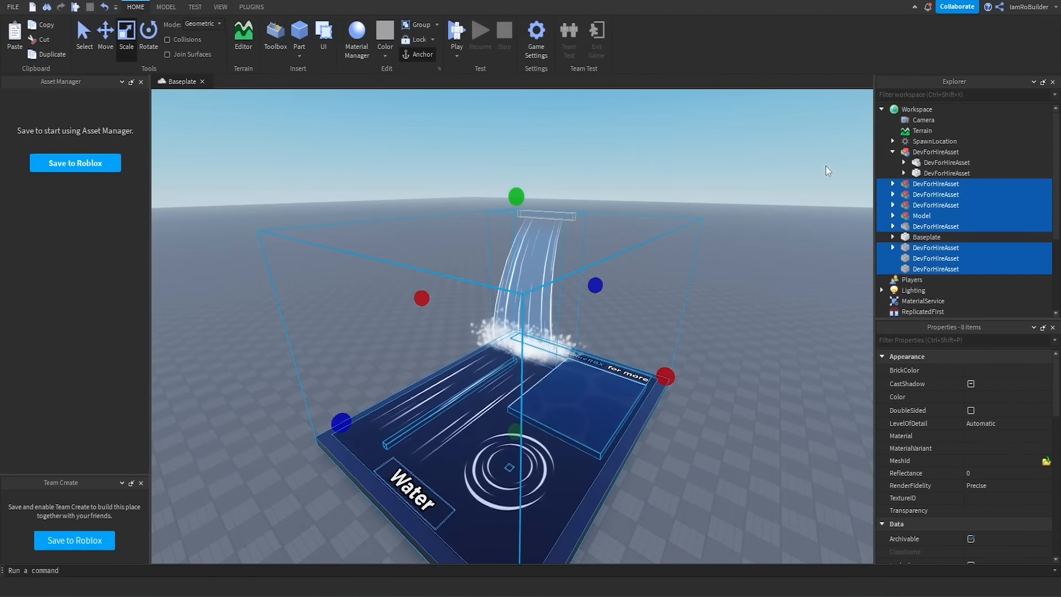
left_click(935, 215)
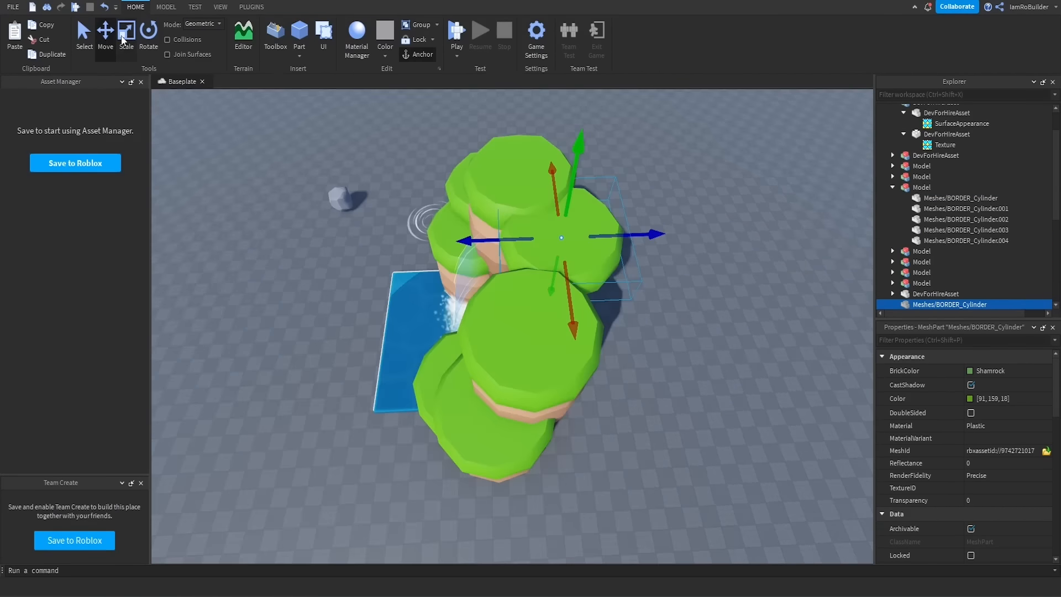
- Insert BORDER_Cylinder cliff meshes from the Toolbox to frame the waterfall on both sides
left_click(126, 34)
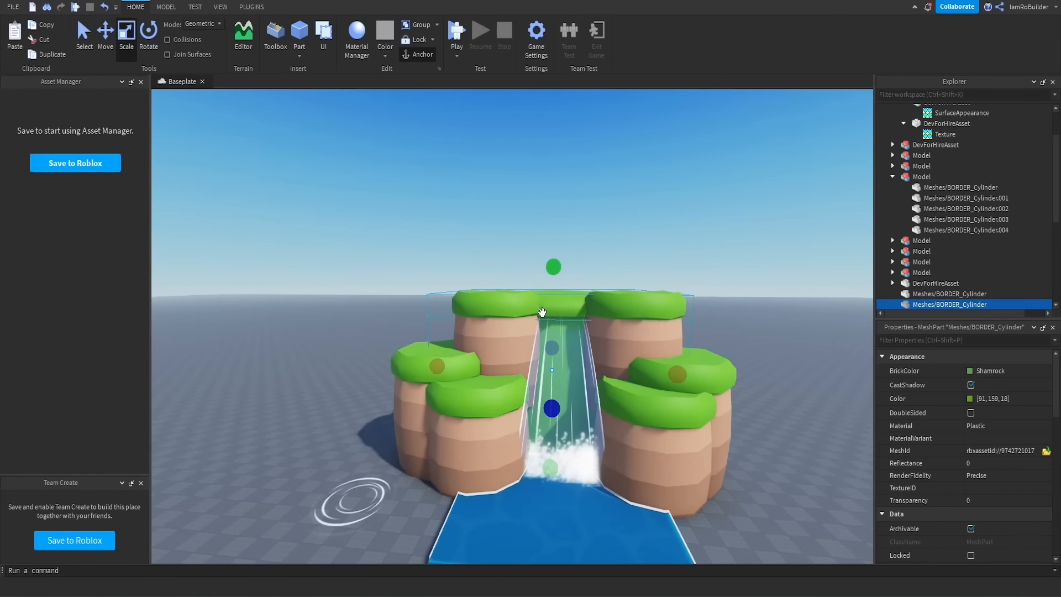
left_click(991, 371)
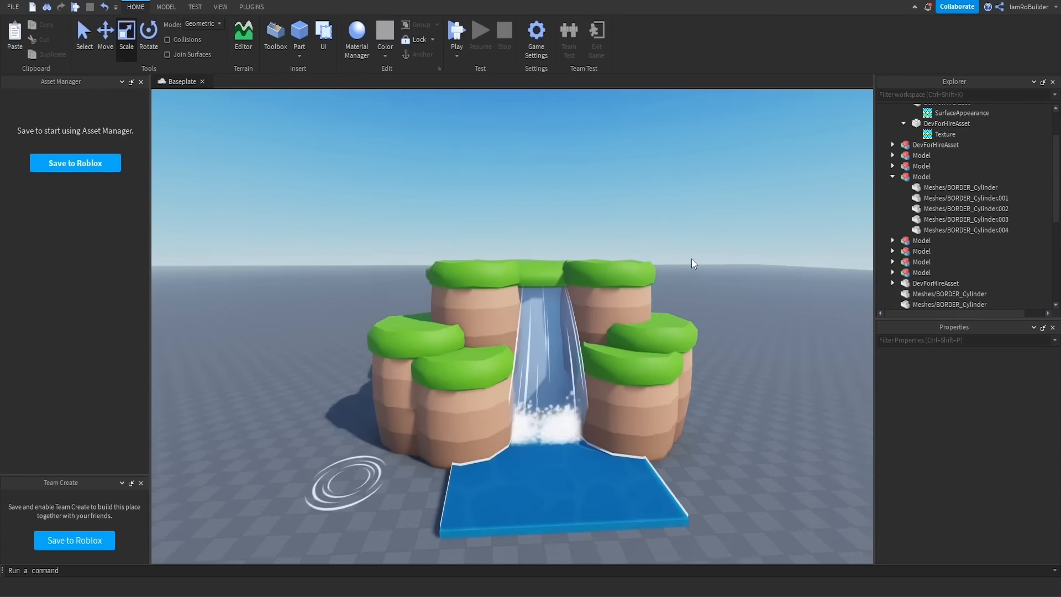
left_click(949, 304)
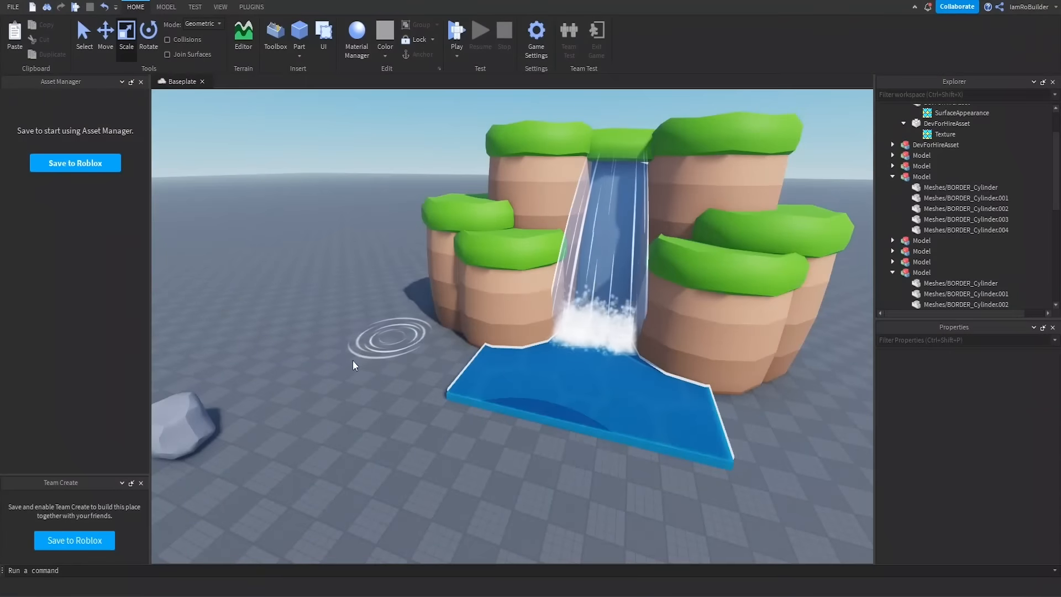
- Insert a grey Rock mesh from the Toolbox for the pool beneath the waterfall
left_click(942, 304)
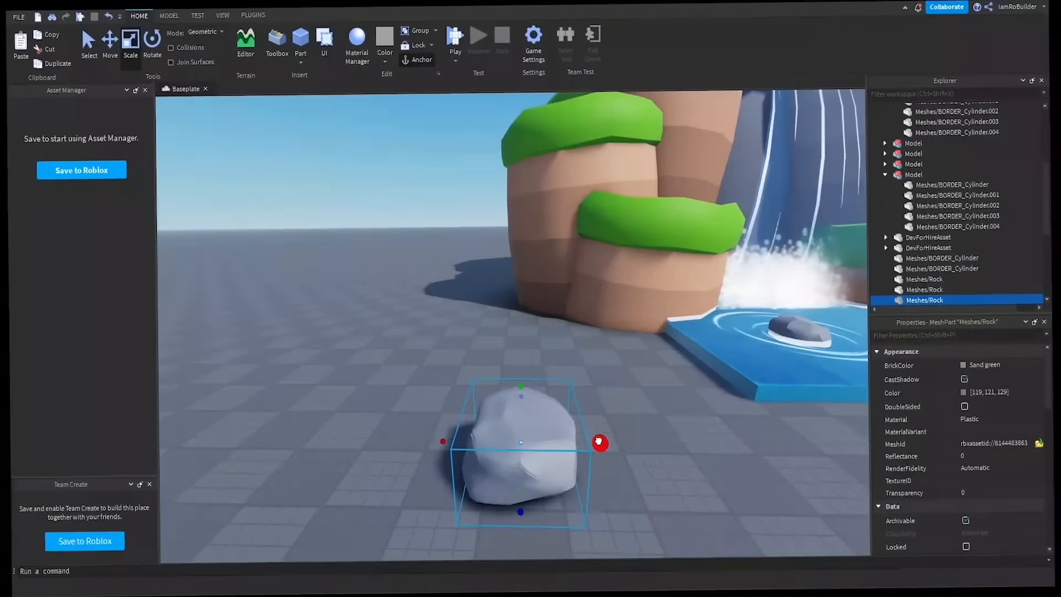
- Select a grass-topped border rock to duplicate around the pool edge
left_click(958, 155)
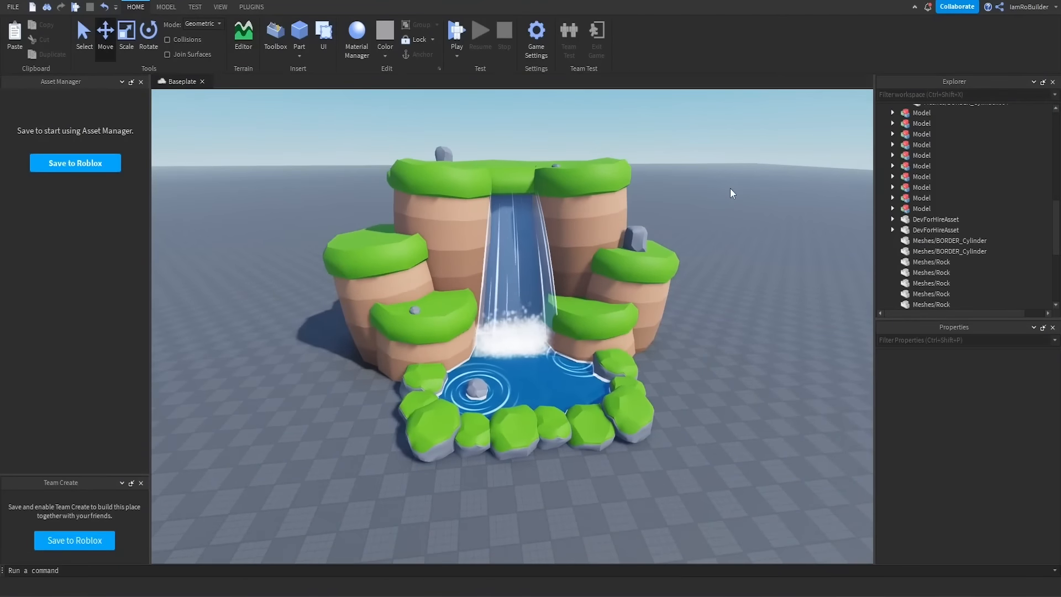
mouse_move(700, 298)
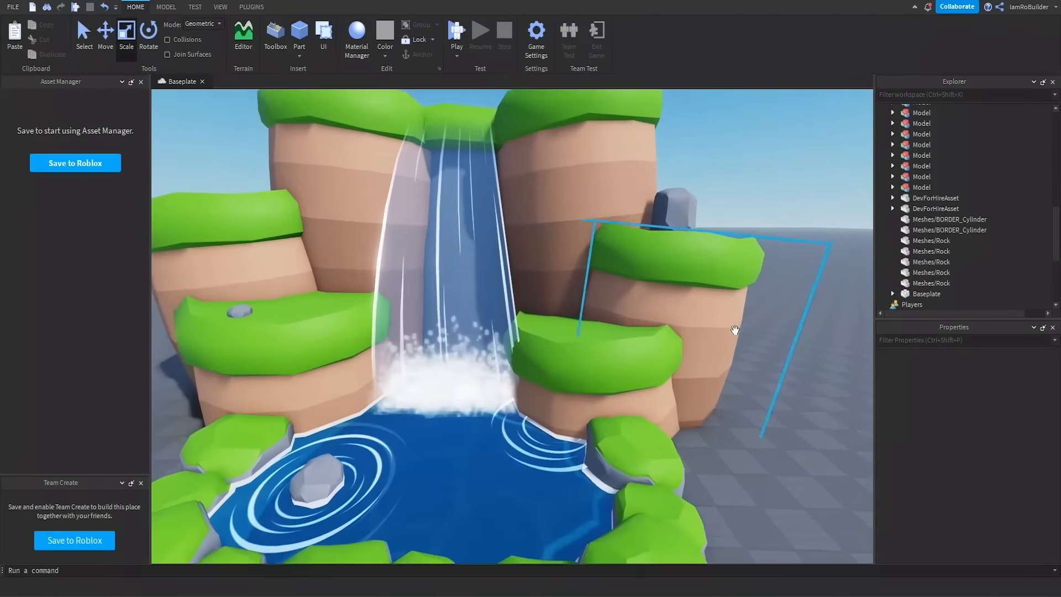
- Insert the nature pack and pick the palm tree Tree 2 for the right cliff ledge
left_click(274, 36)
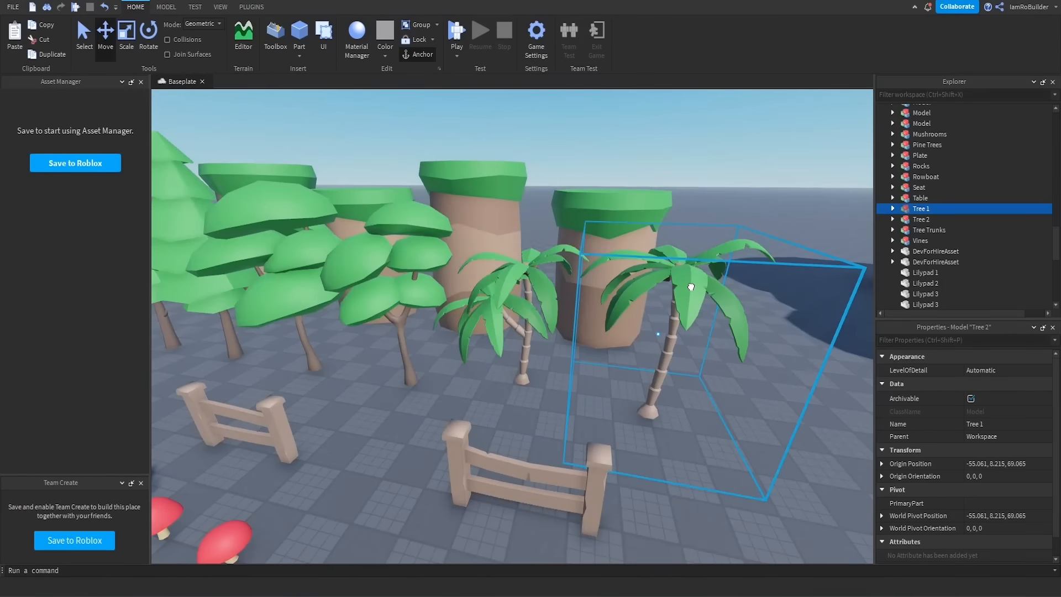
left_click(921, 220)
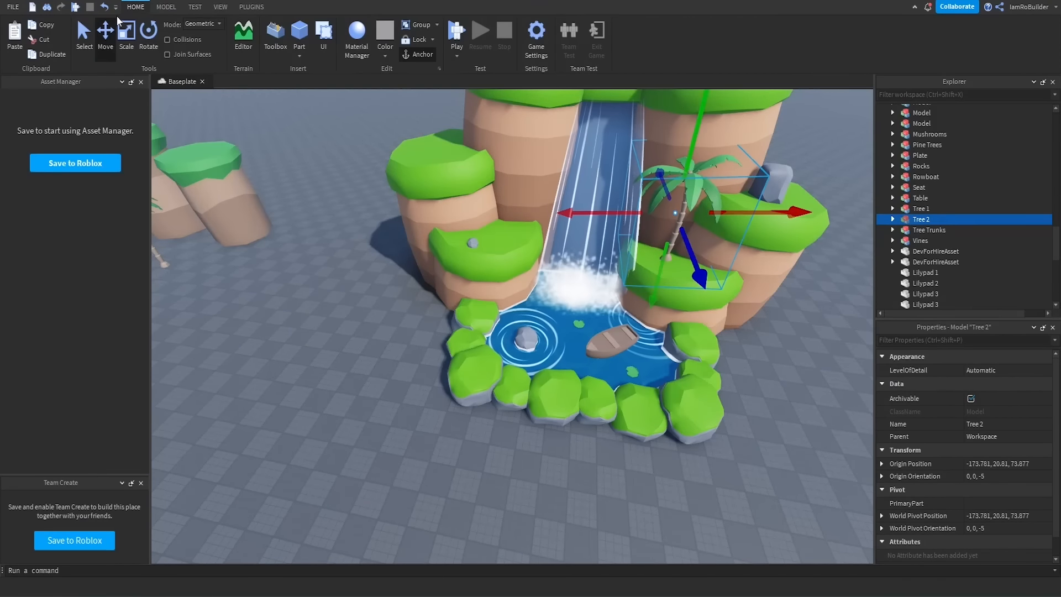
key("F11")
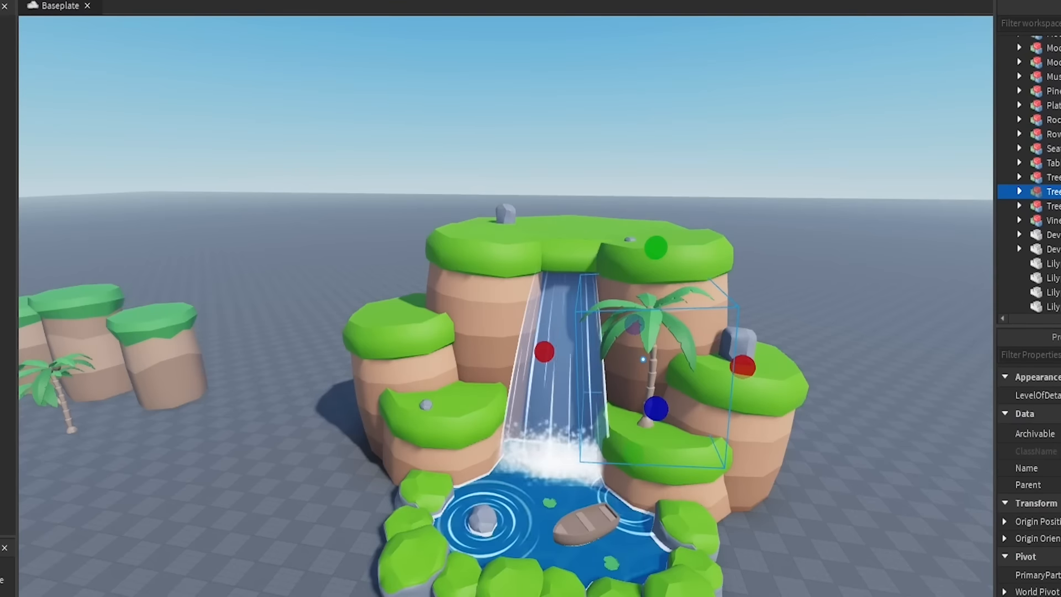